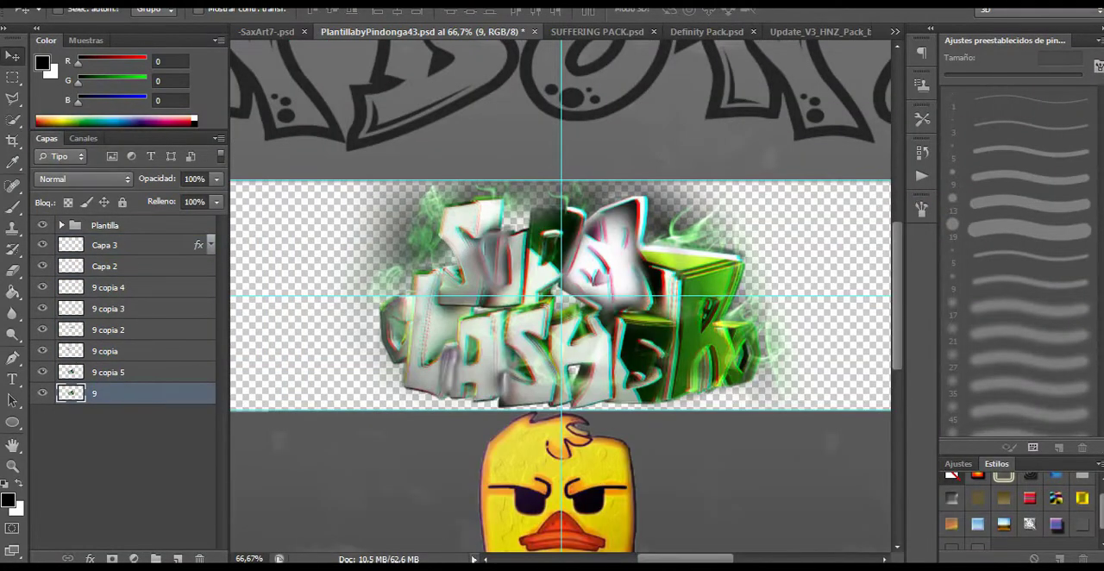
Step: Duplicate the graffiti text layer and fade one copy to 36% opacity
click(108, 371)
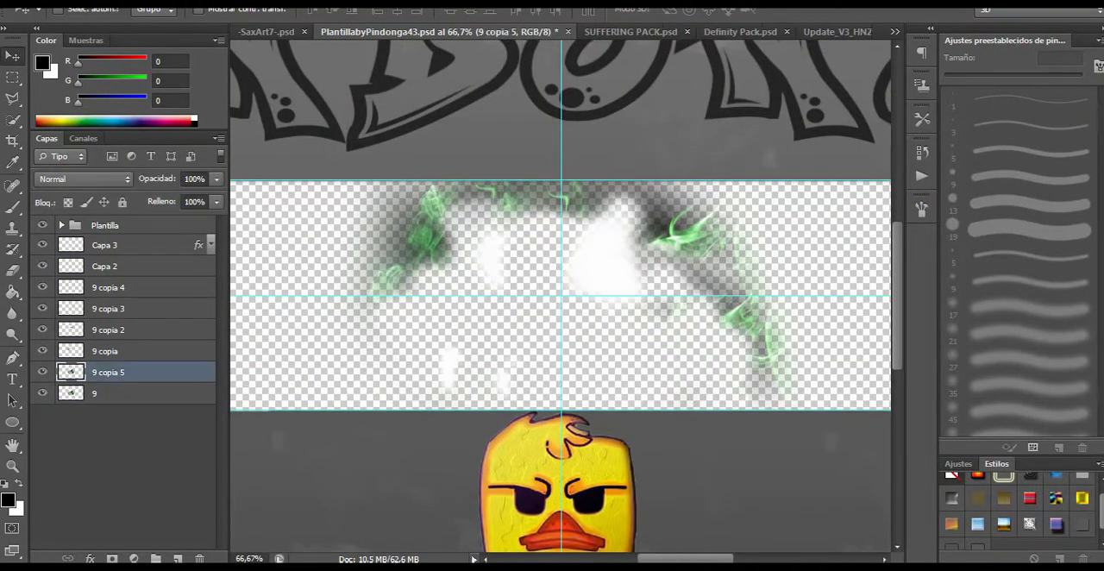
click(108, 392)
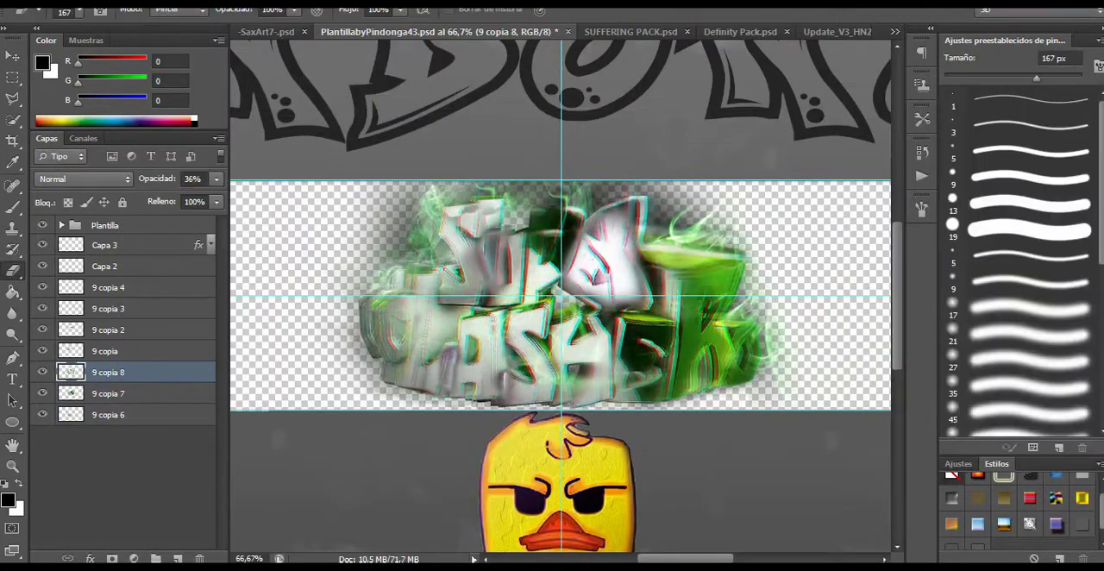
mouse_move(336, 209)
text(asdfghjklñ´sdfghjklopñdcfghjklñ´sDFGHJKL)
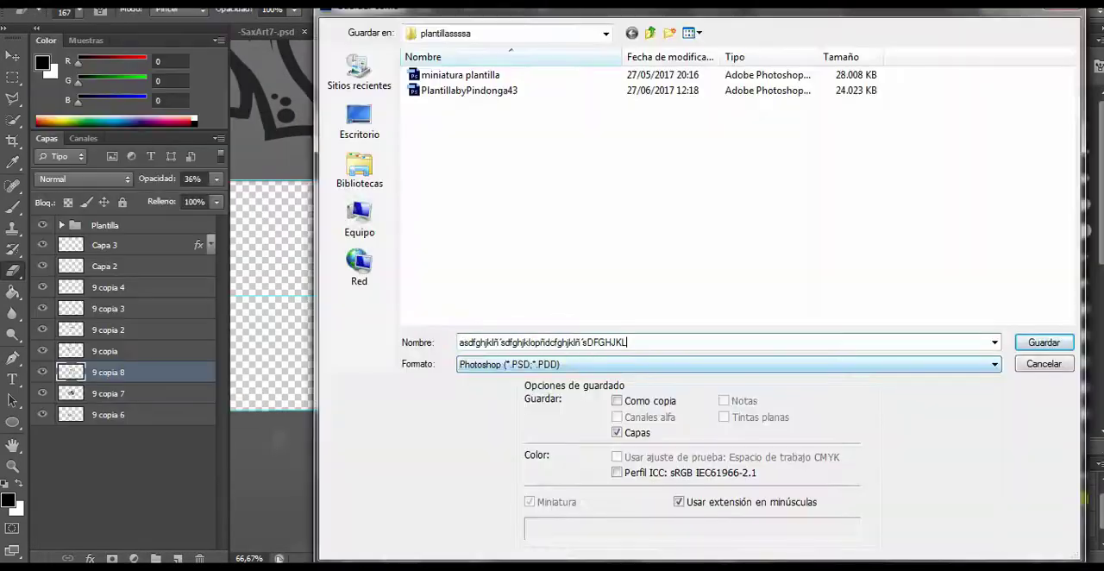
Step: Save the document, place the Definity Pack image and dismiss the History Brush error
click(1043, 341)
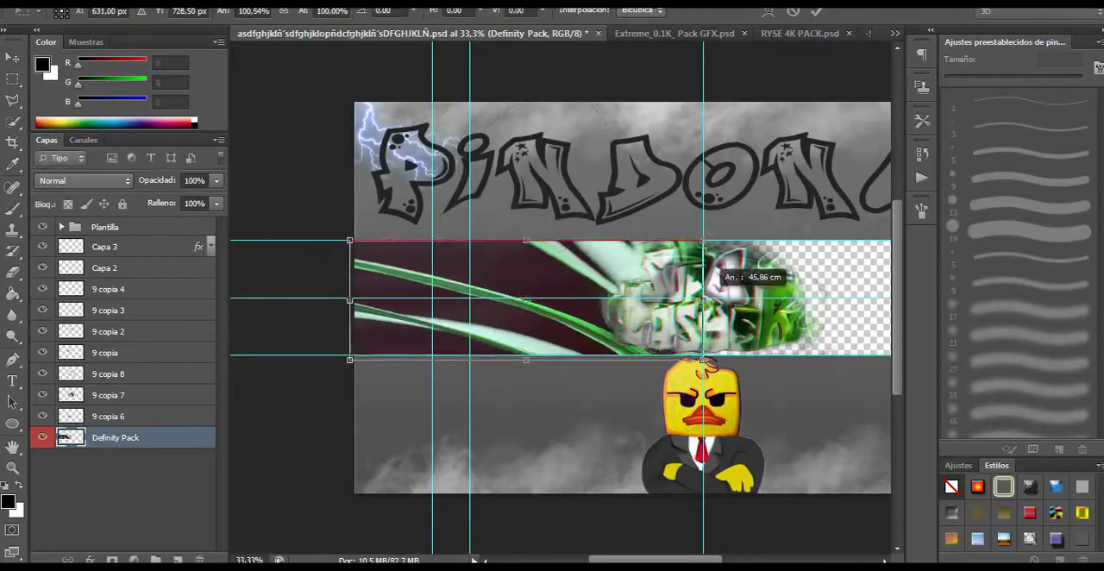
click(768, 32)
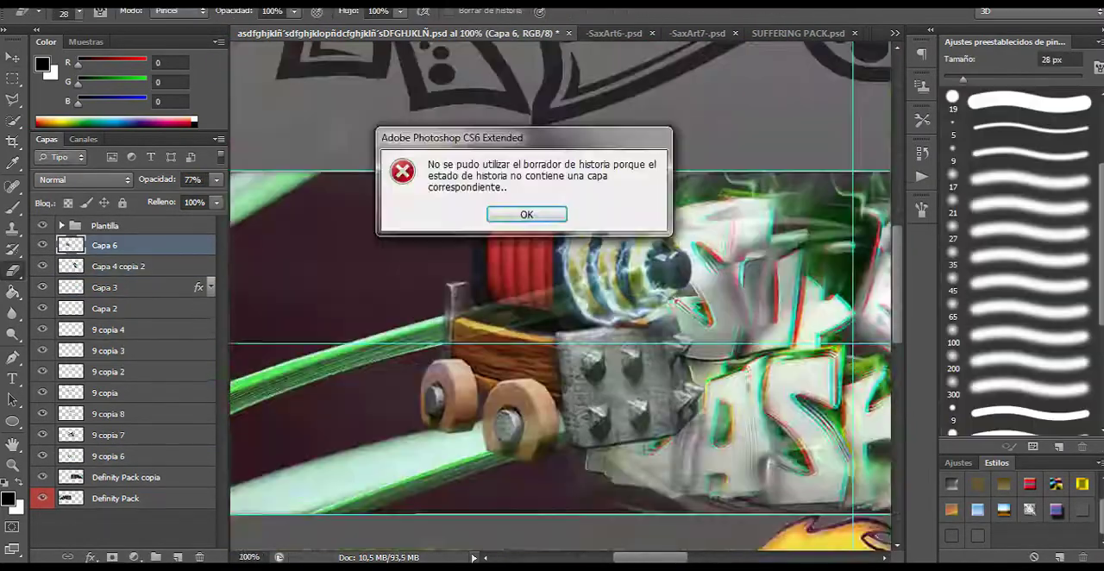
click(526, 214)
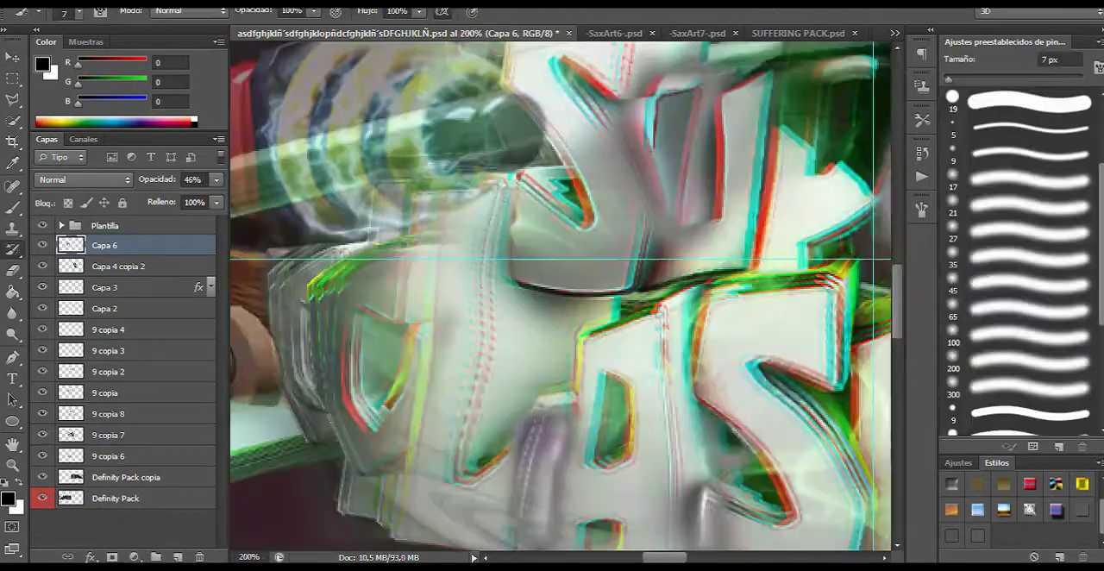